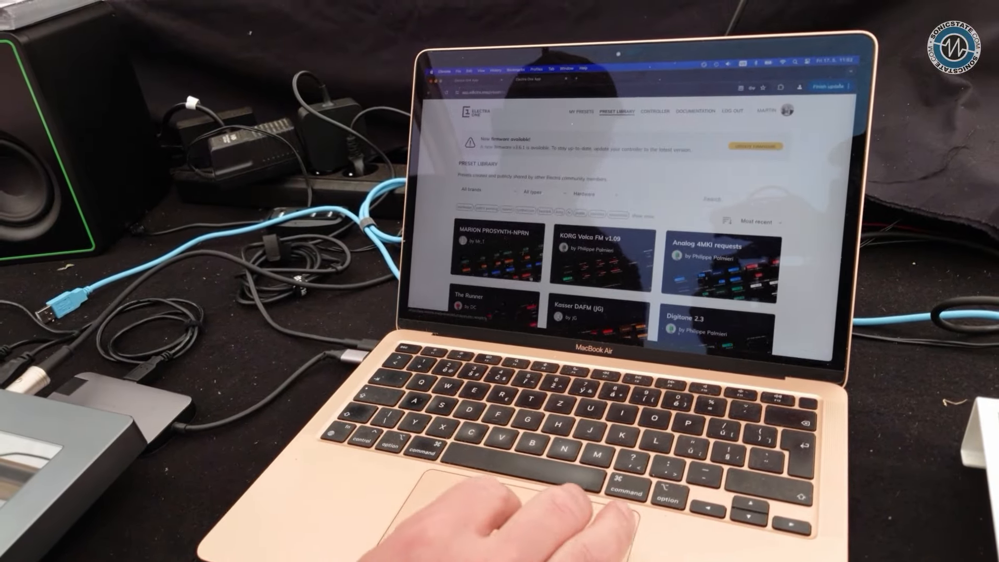
Switch from the Preset Library page to the My Presets page.
click(582, 122)
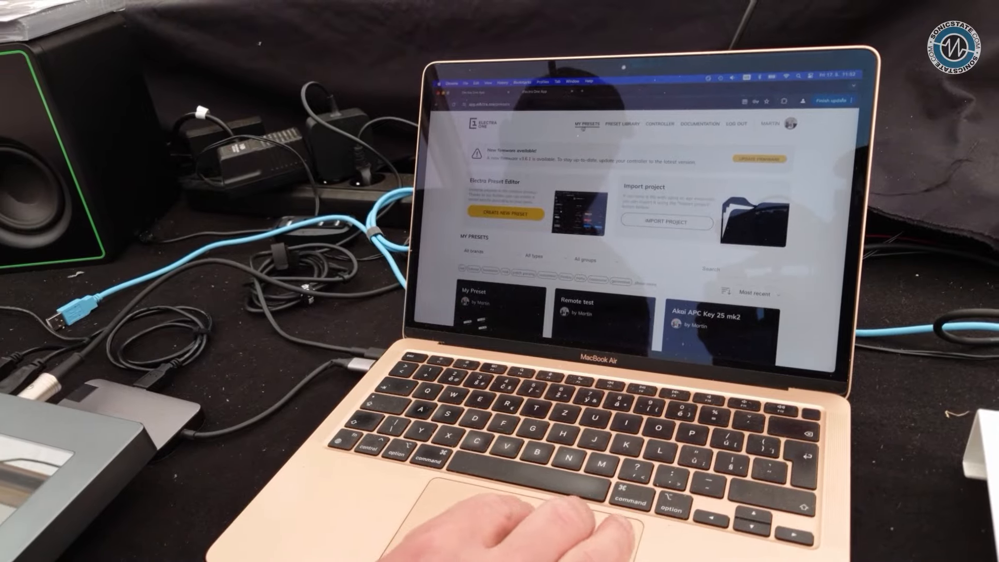